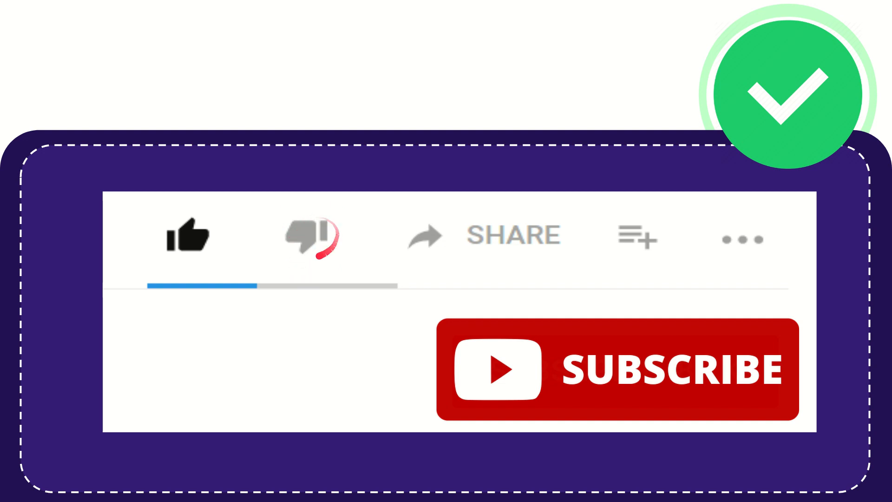
pyautogui.click(307, 236)
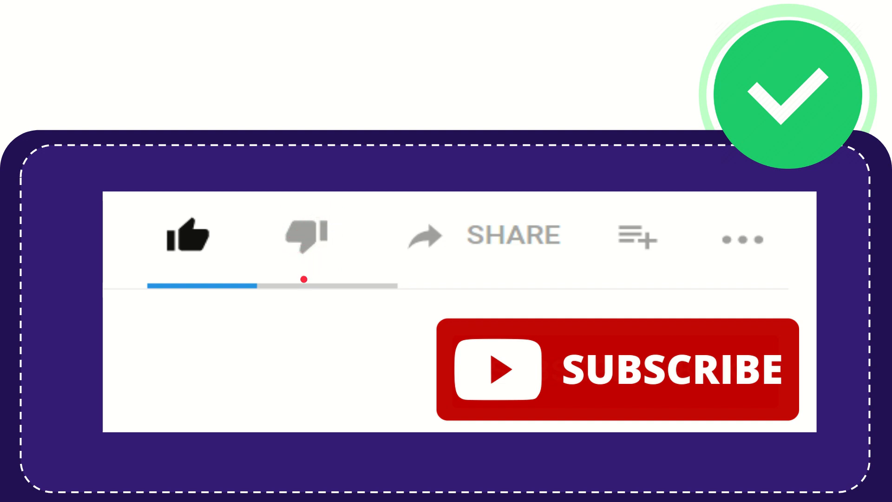